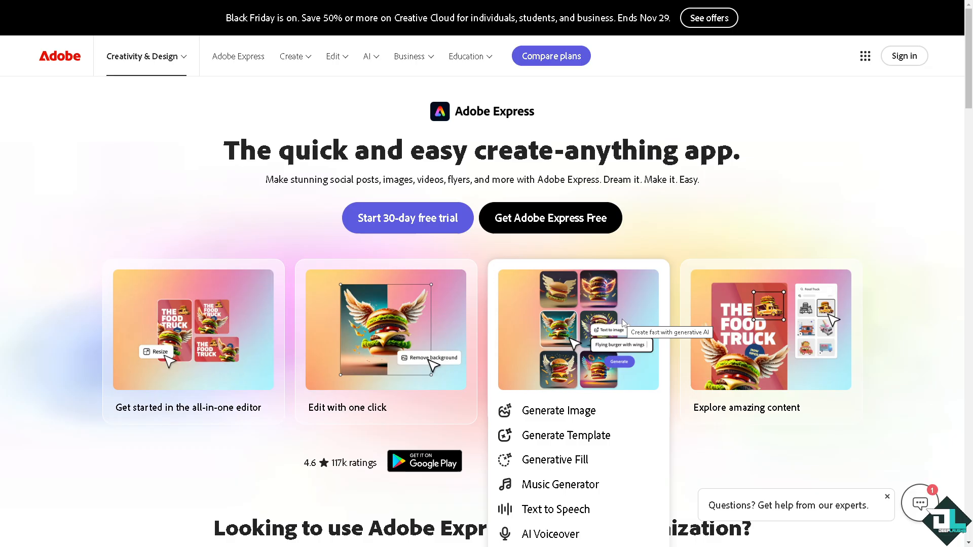
pyautogui.moveTo(789, 342)
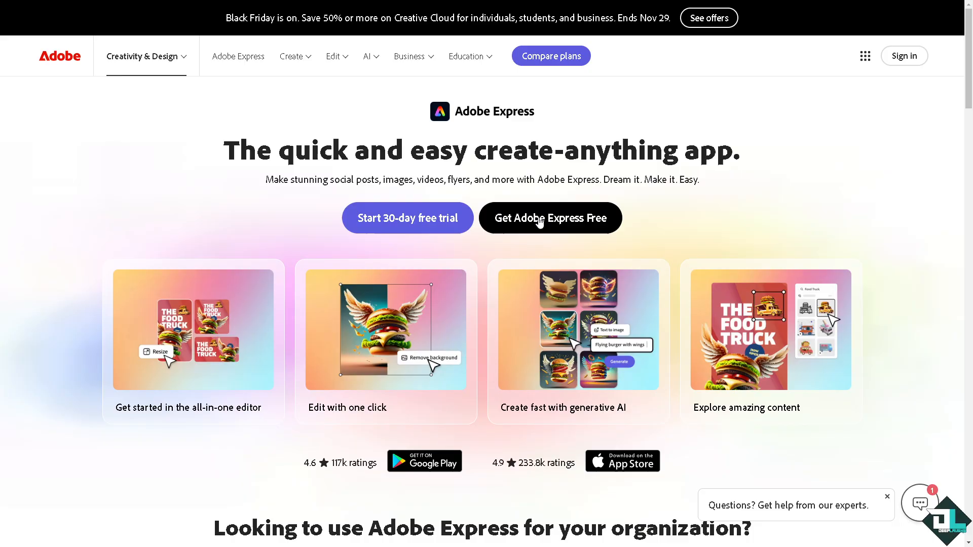
# Get Adobe Express Free from the product page to reach the signed-in home page
pyautogui.click(903, 55)
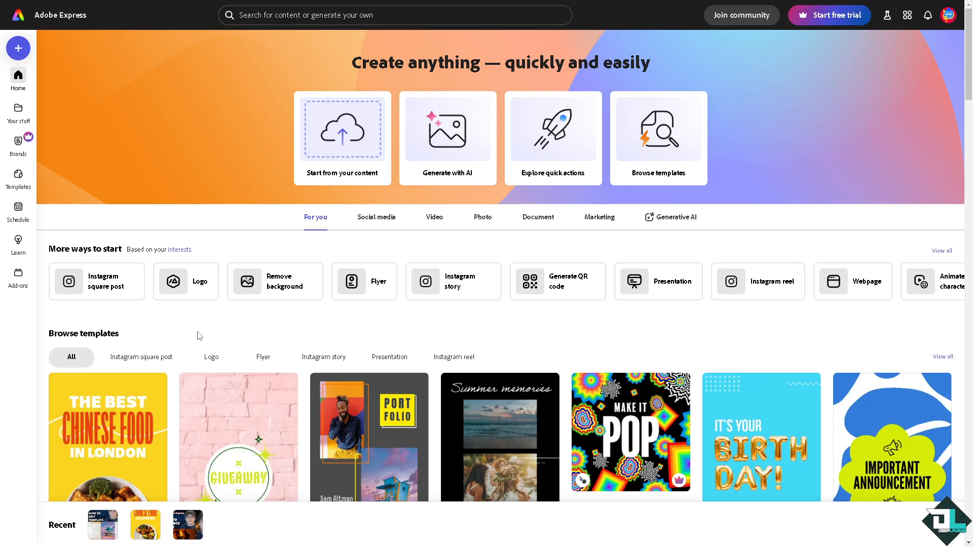
pyautogui.moveTo(194, 331)
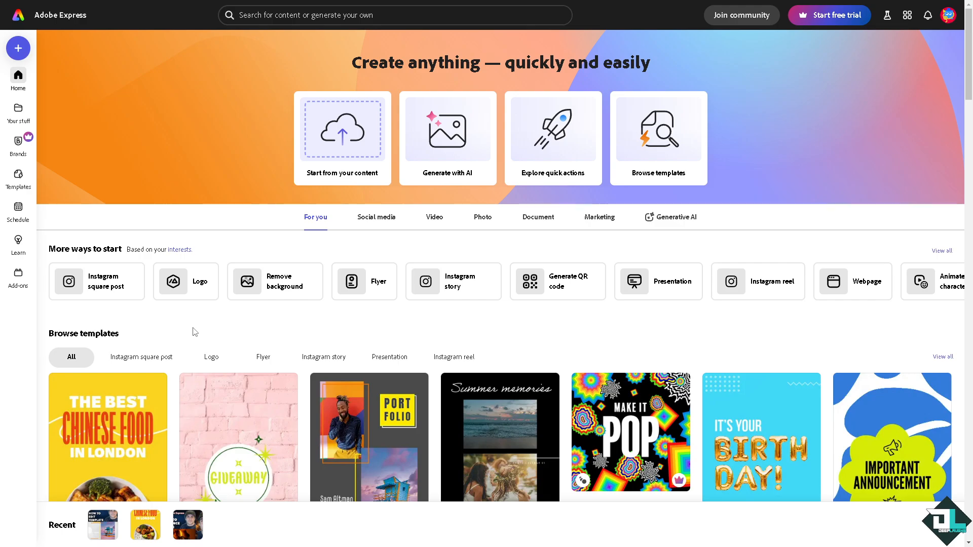
pyautogui.moveTo(19, 180)
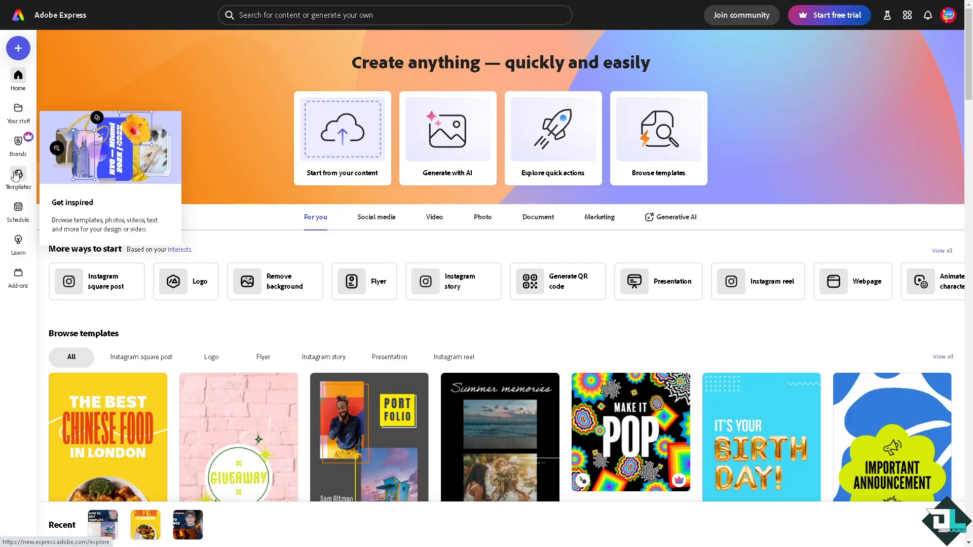
pyautogui.moveTo(260, 206)
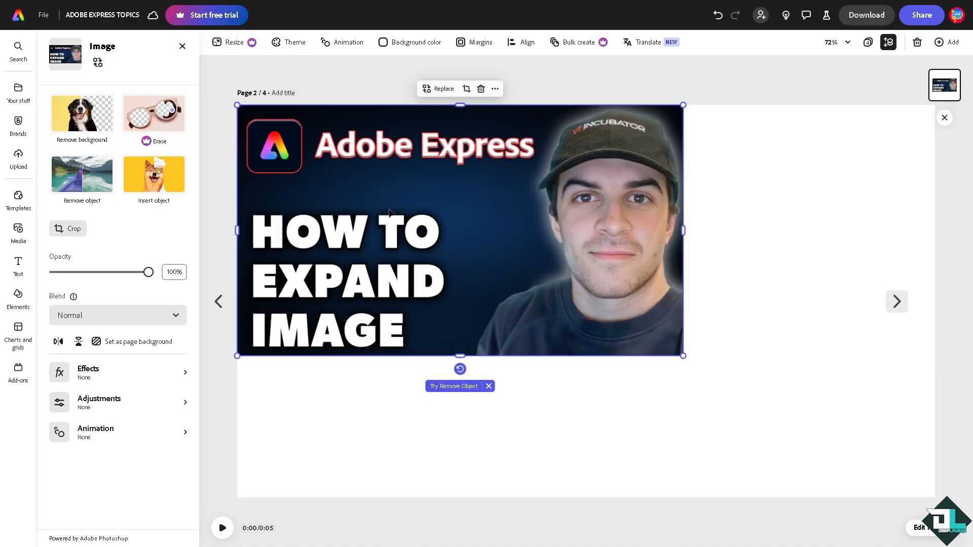
pyautogui.moveTo(18, 156)
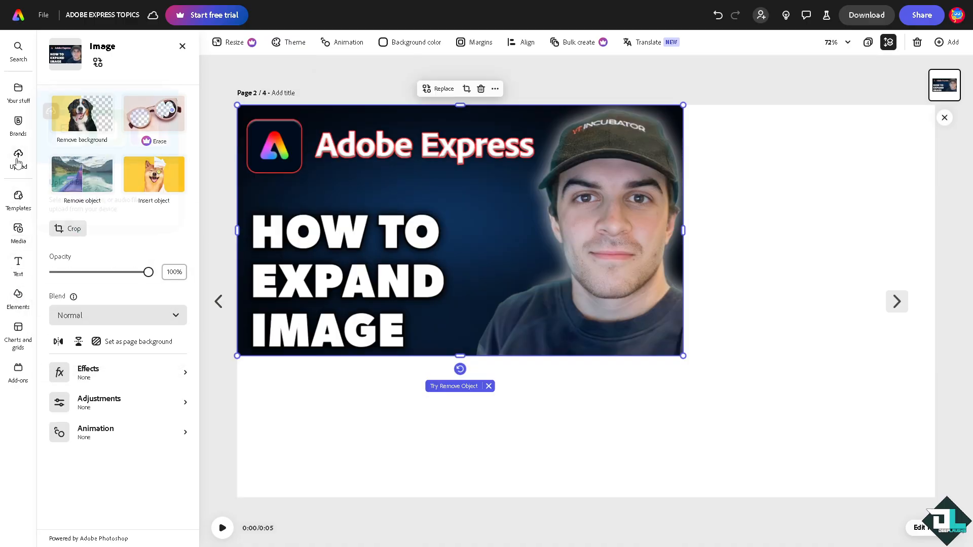
# Browse Media photos to add the woman-in-field photo beside the thumbnail on page 2
pyautogui.click(18, 233)
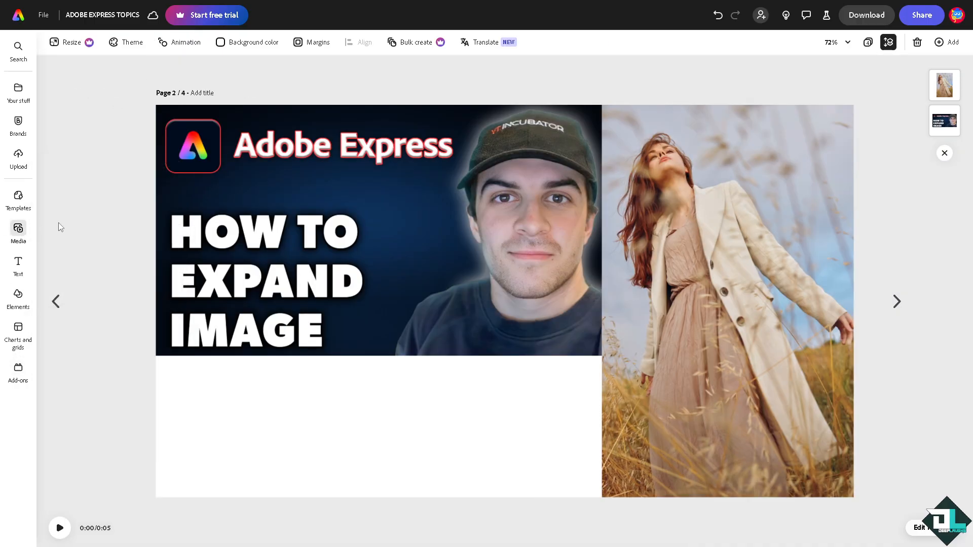
# Add the three-women photo from Recents below the thumbnail, then begin cropping the thumbnail
pyautogui.click(18, 233)
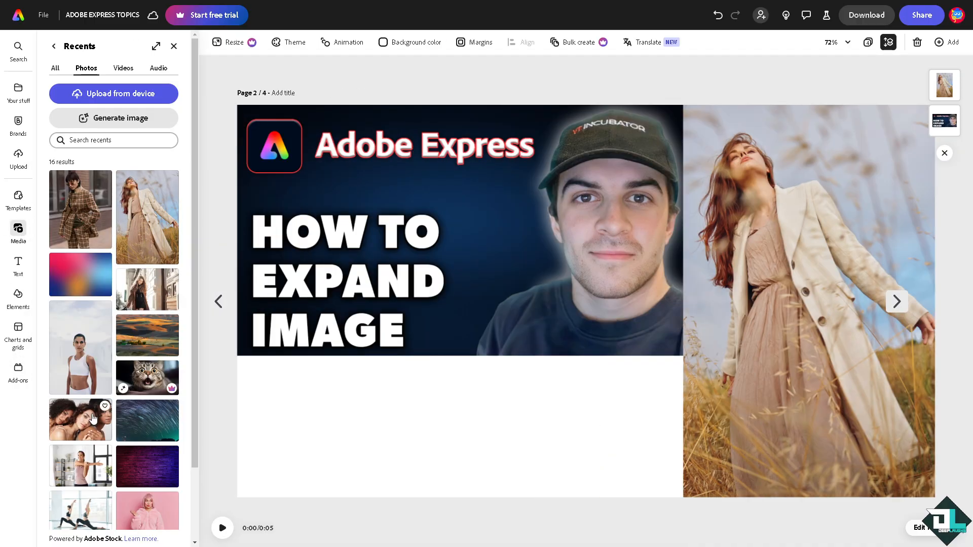
pyautogui.click(80, 420)
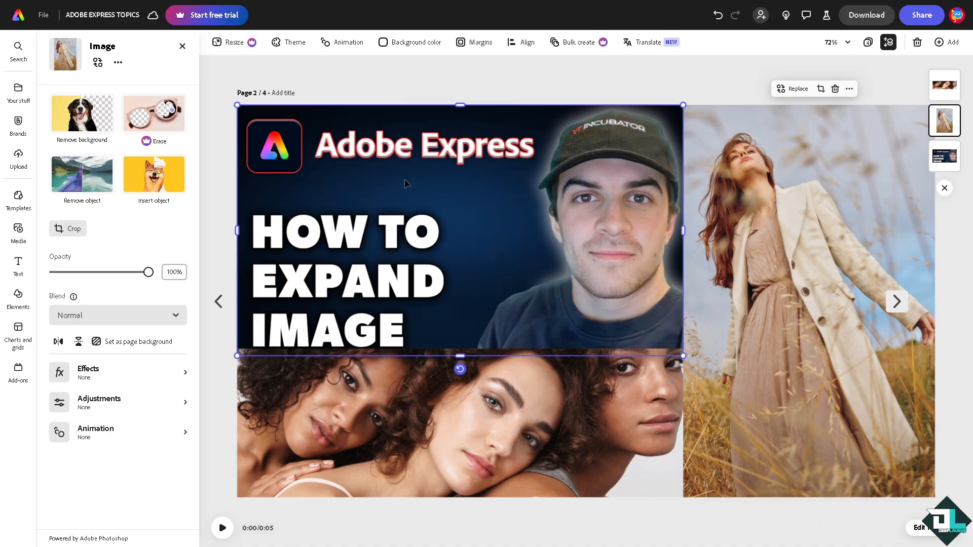
pyautogui.click(68, 228)
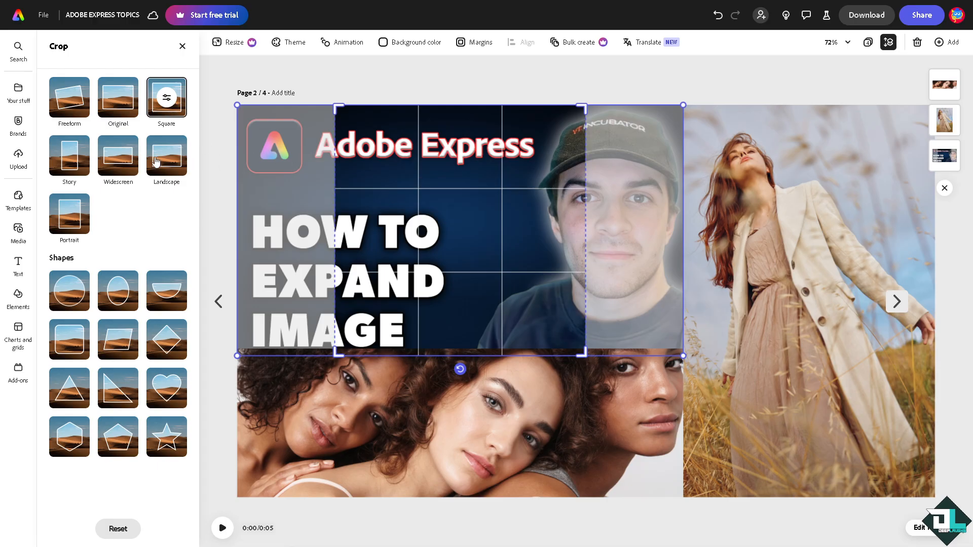
# Try Circle, Rounded square and Pentagon crops on the thumbnail, then return it to Original
pyautogui.click(117, 156)
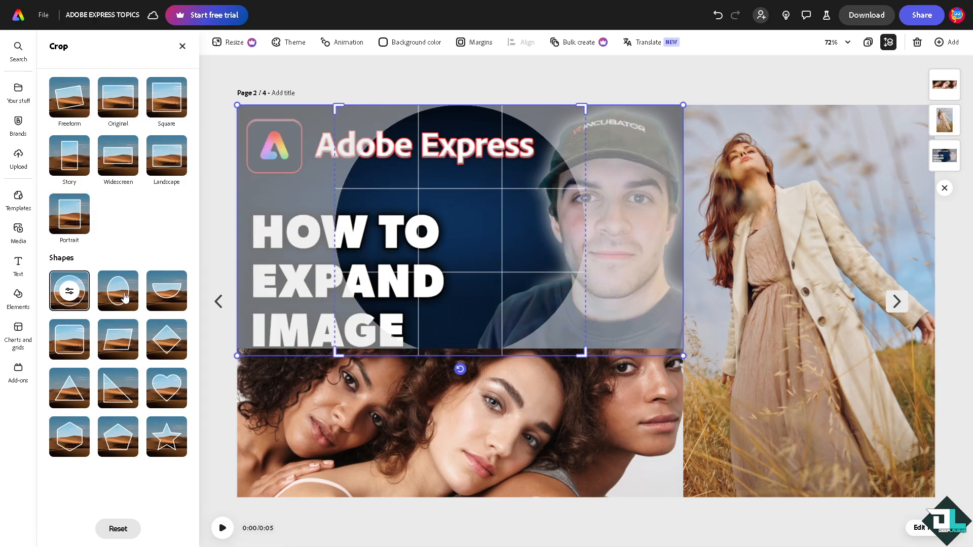
pyautogui.click(69, 338)
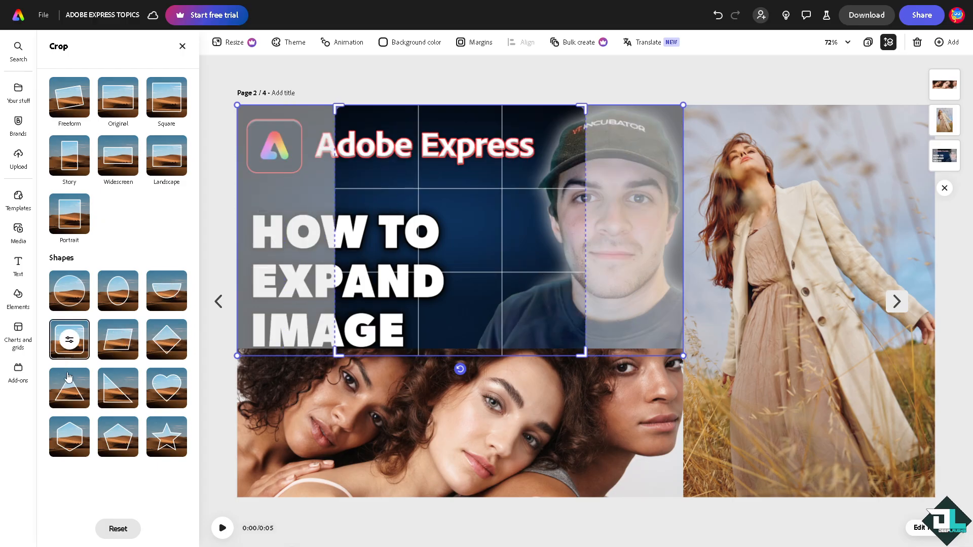
pyautogui.click(118, 436)
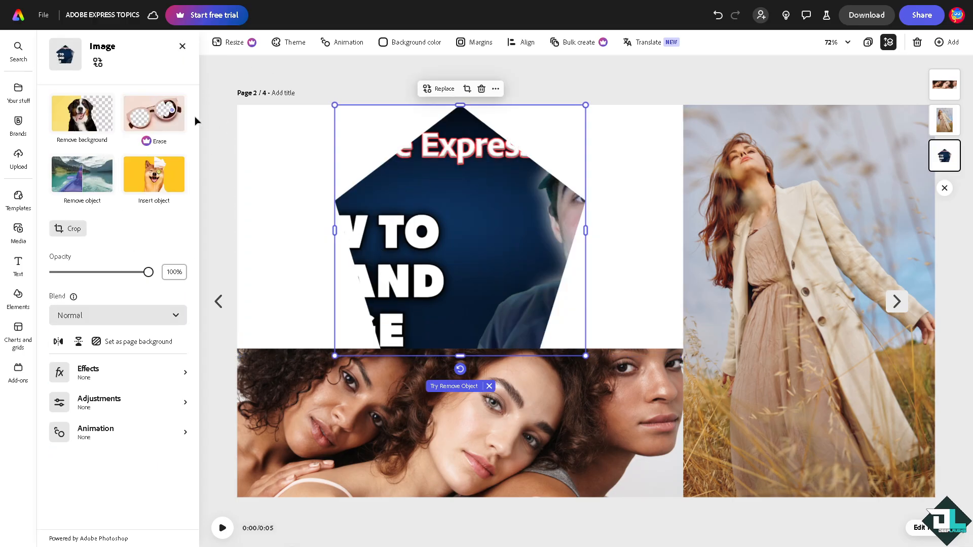
pyautogui.click(74, 233)
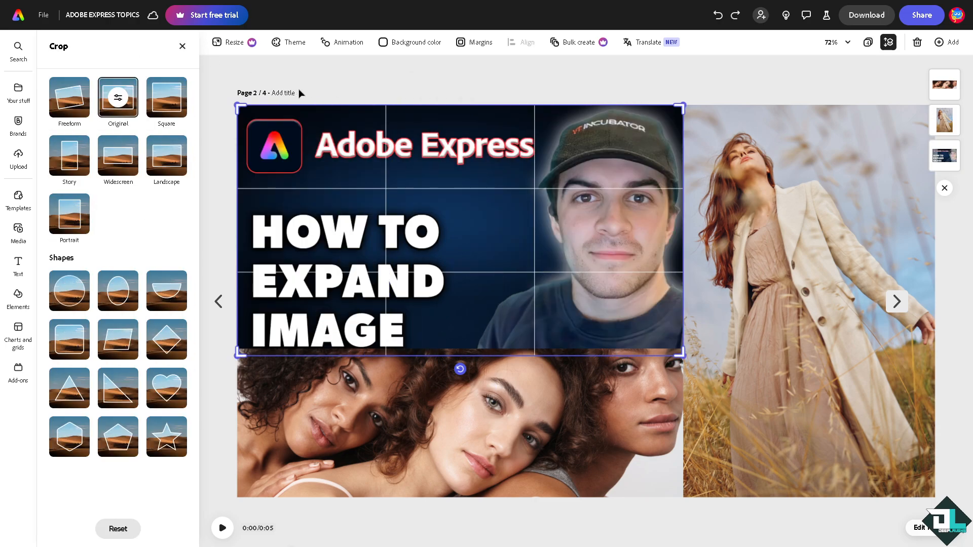
# Finish cropping the thumbnail and close the Recents panel, leaving the three-image collage
pyautogui.click(18, 233)
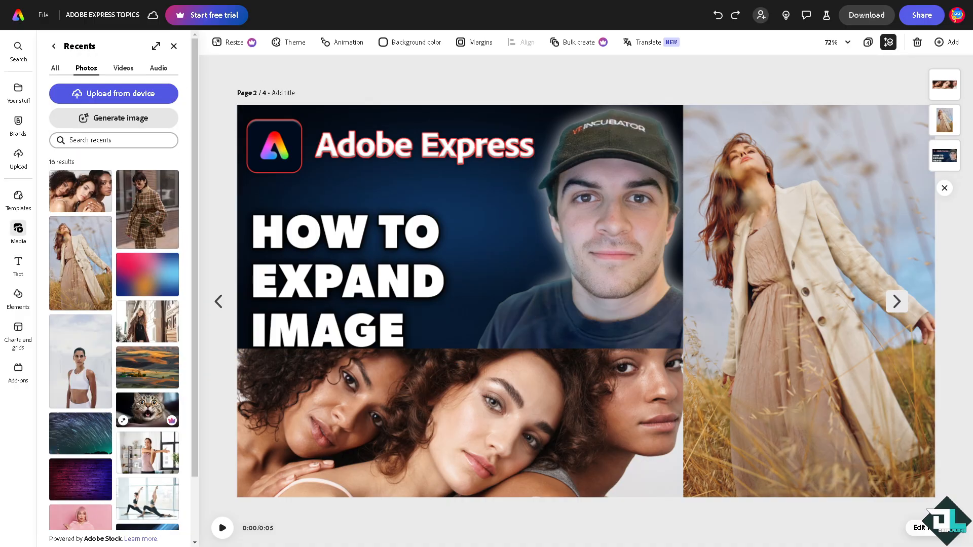
pyautogui.click(173, 46)
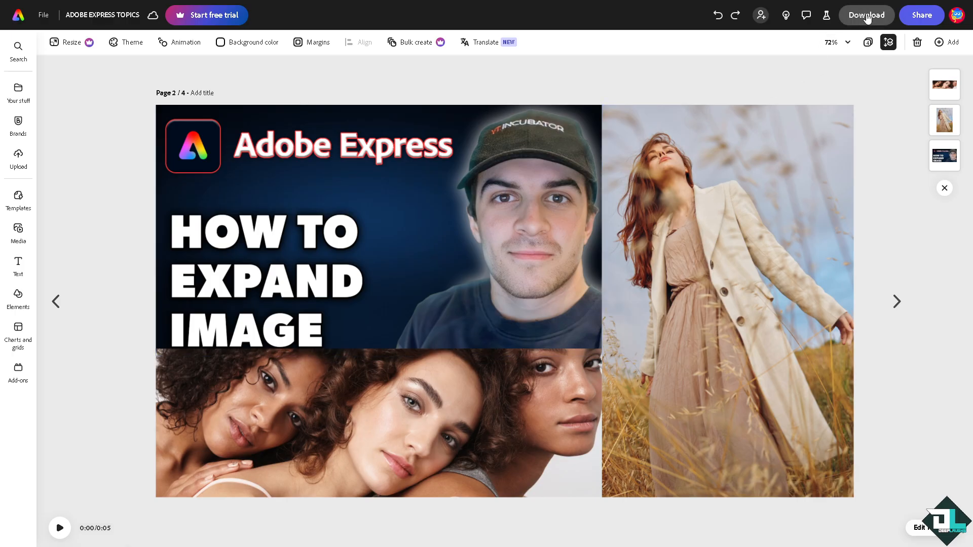
pyautogui.click(864, 16)
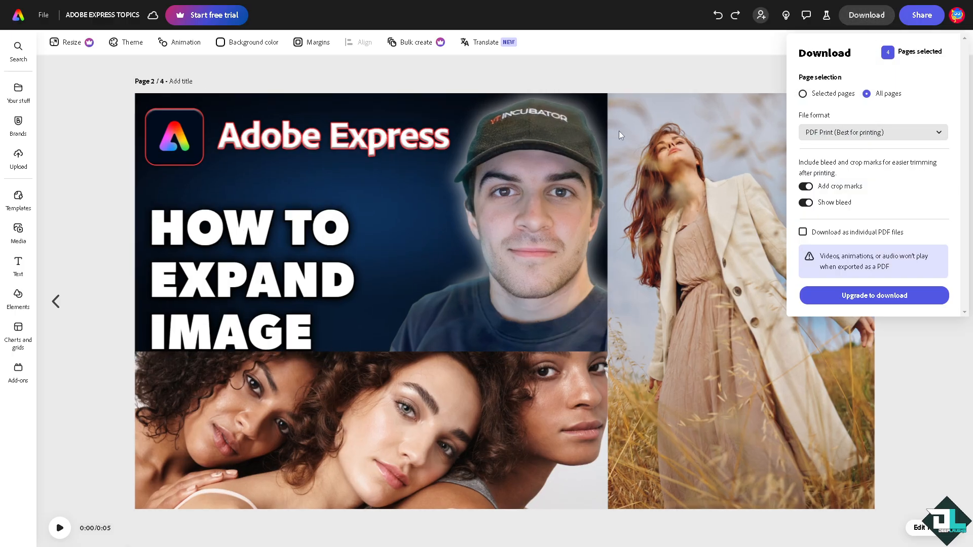
pyautogui.click(872, 132)
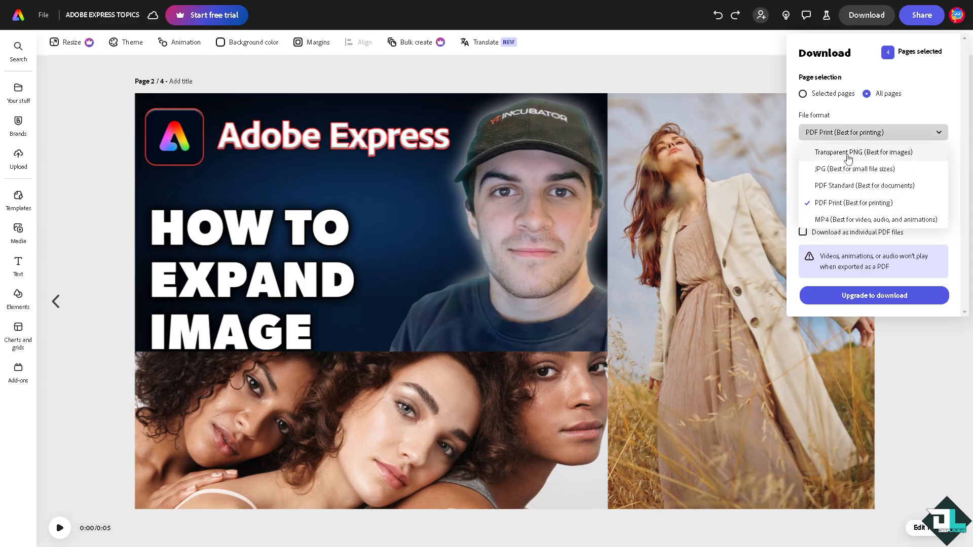
pyautogui.moveTo(847, 158)
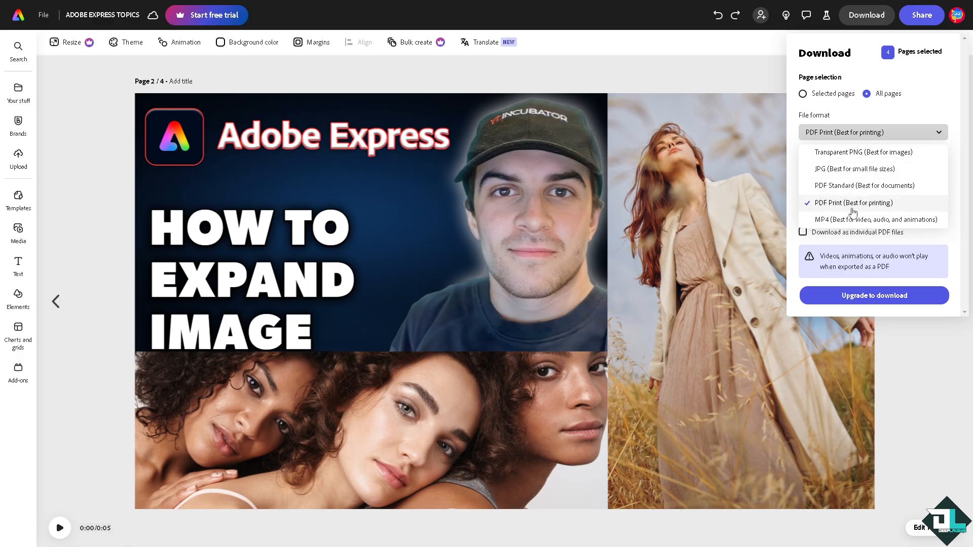
pyautogui.moveTo(843, 211)
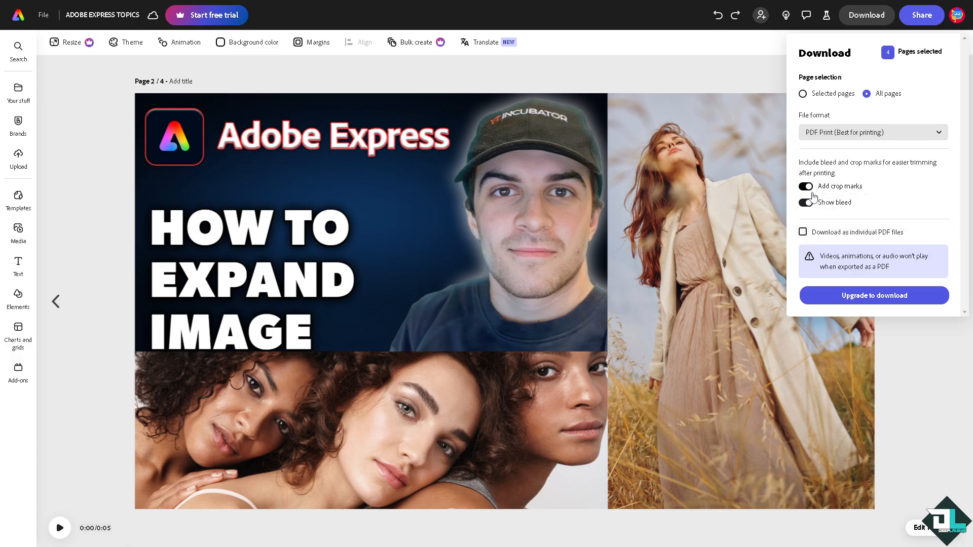
pyautogui.click(804, 202)
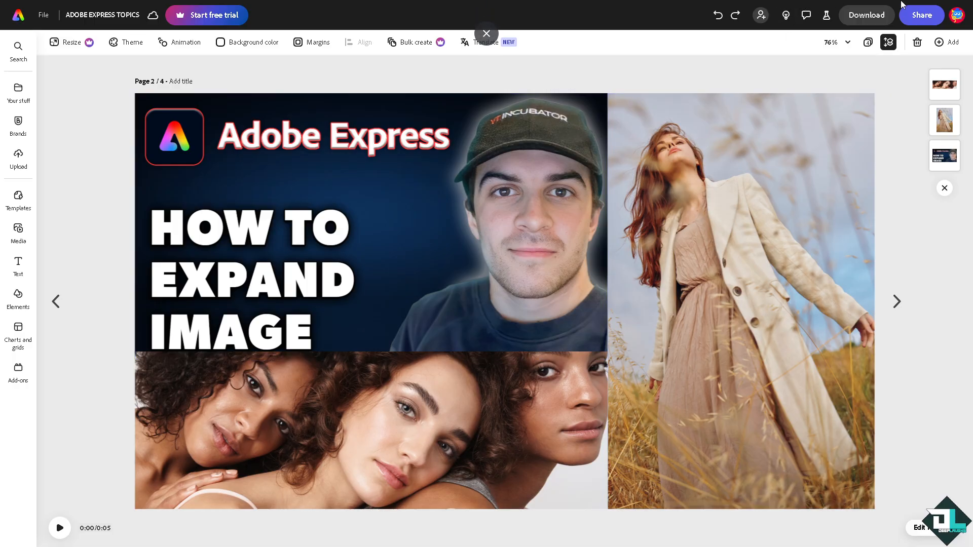
# Review and dismiss the Share options, then play the design's five-second preview
pyautogui.click(921, 15)
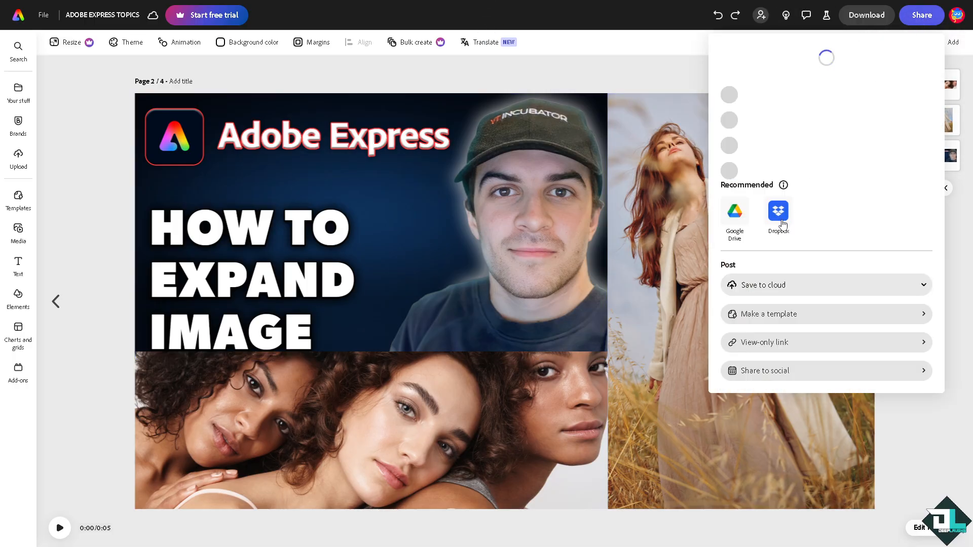
pyautogui.click(825, 187)
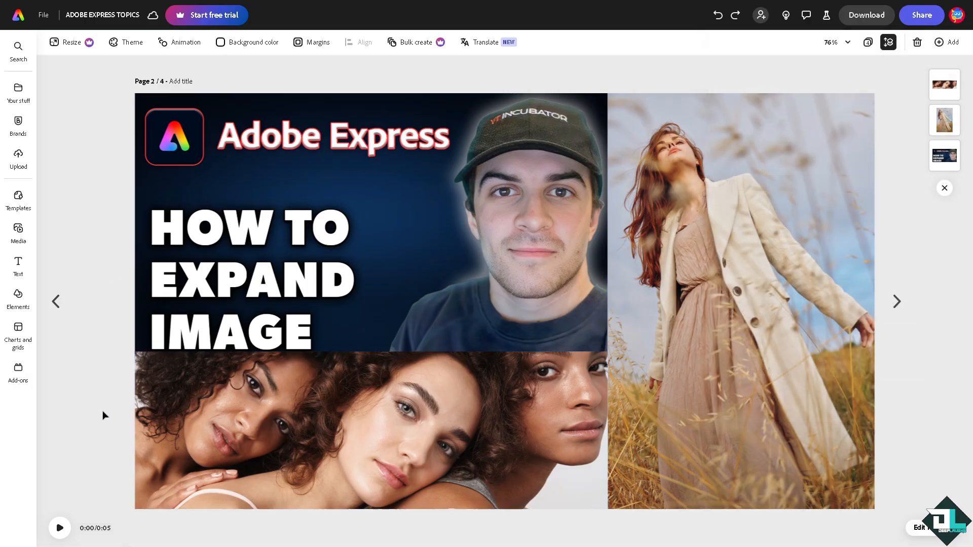
pyautogui.click(59, 528)
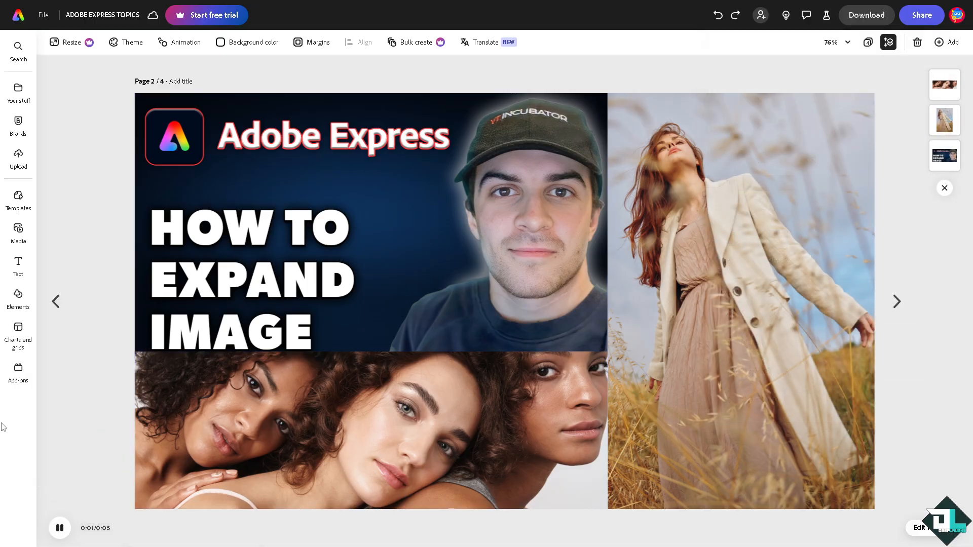